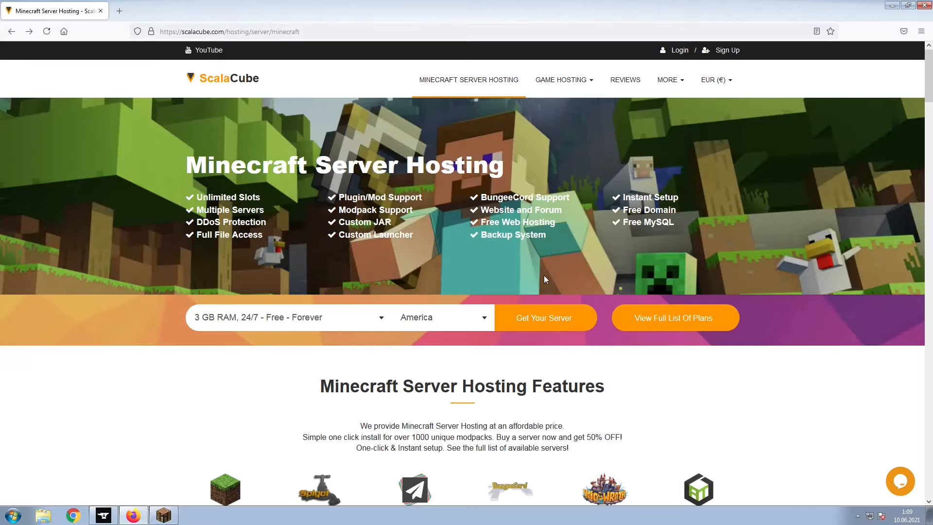
# Begin a new server order, keeping America as the hosting location.
pyautogui.click(543, 317)
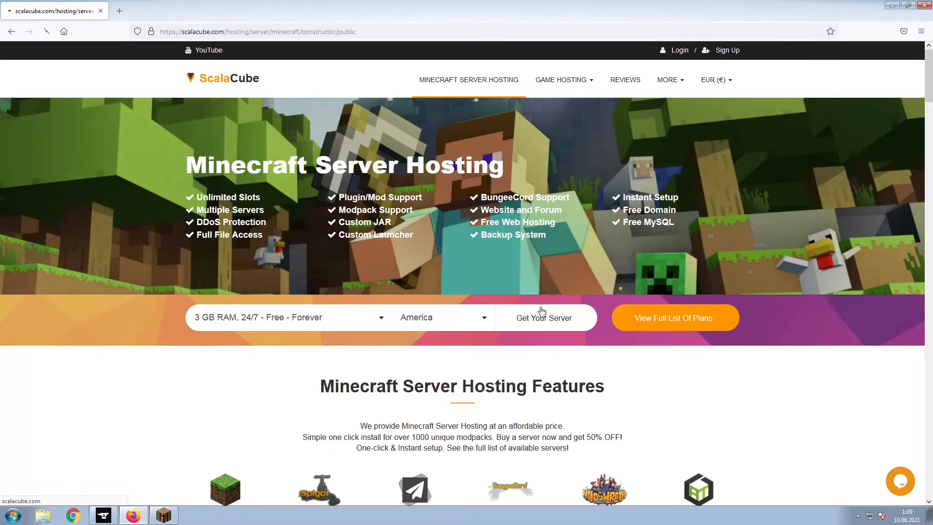
pyautogui.click(542, 317)
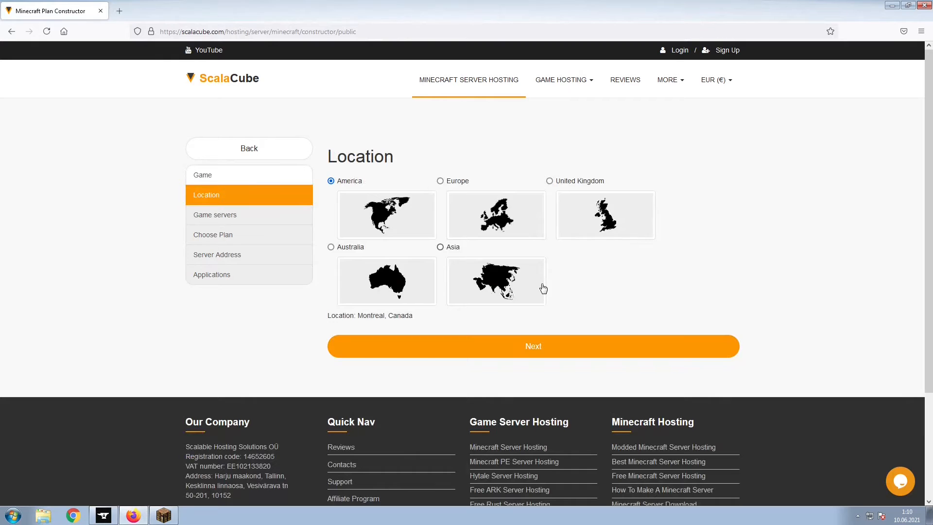
pyautogui.moveTo(556, 289)
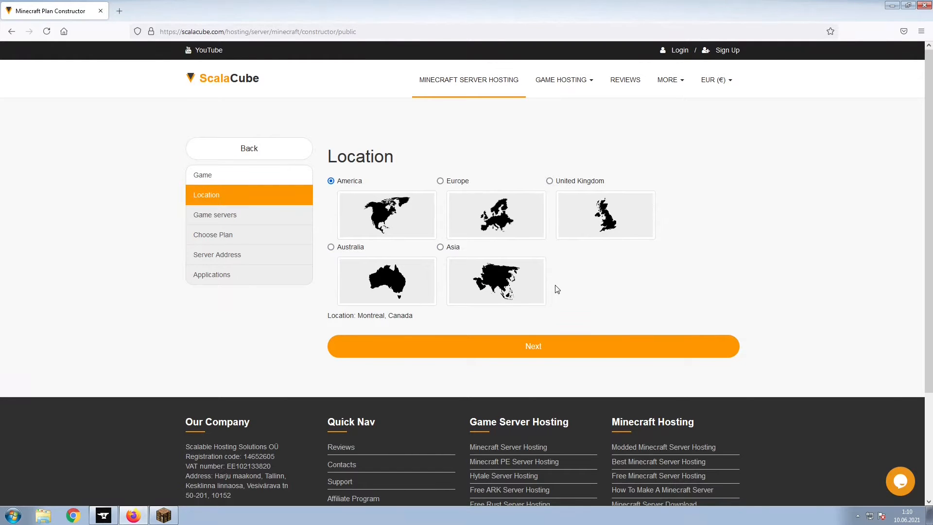
# Search the game servers for 'Botania Skyblock: The Modpack' and select it.
pyautogui.click(533, 346)
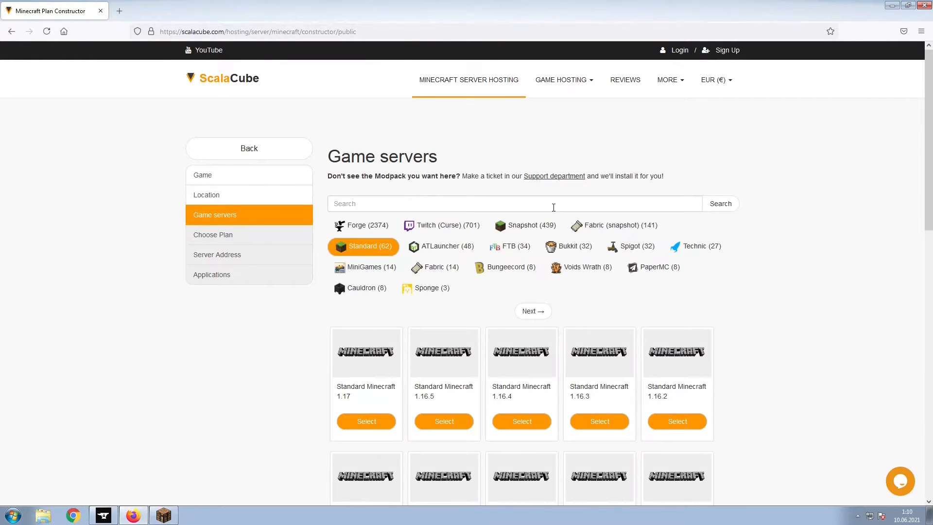
pyautogui.write('Botania Skyblock: The Modpack: The Mod: The Modpack')
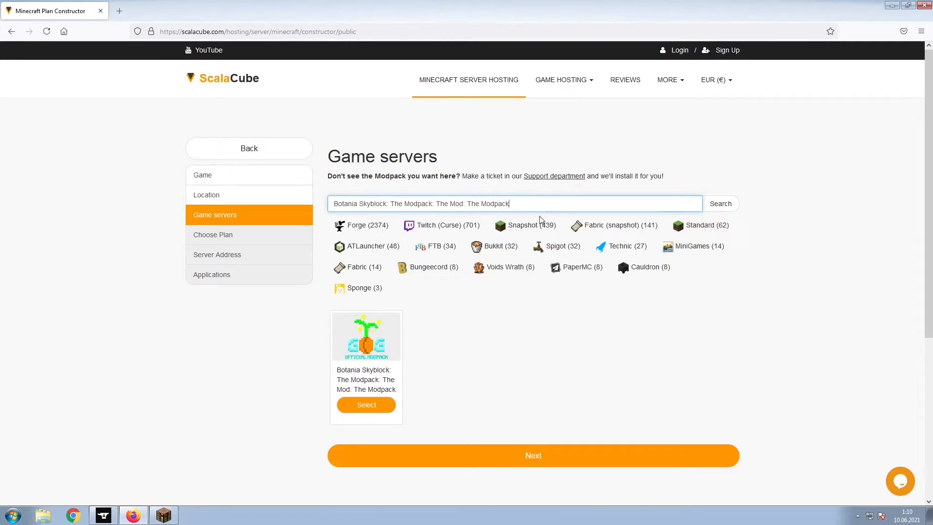
pyautogui.click(532, 455)
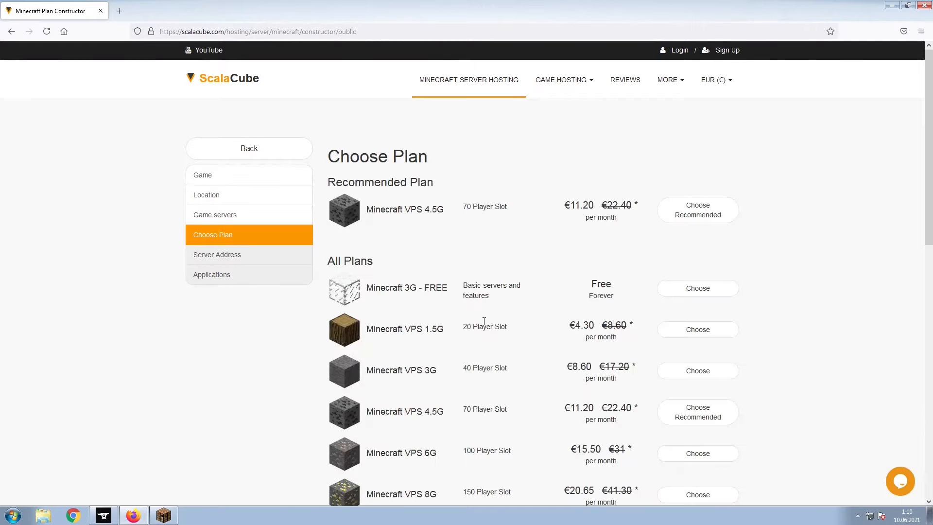
pyautogui.moveTo(717, 245)
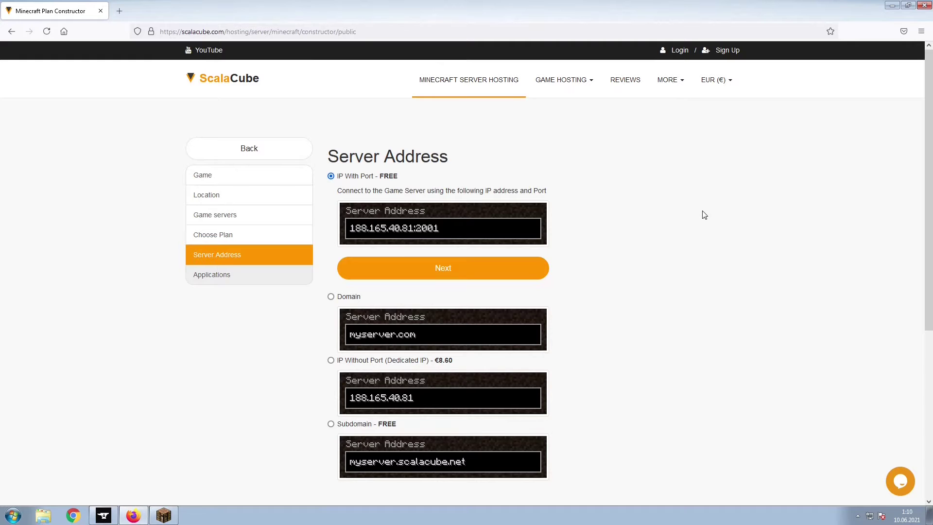
# Keep the free IP with port and add no extra applications.
pyautogui.click(443, 268)
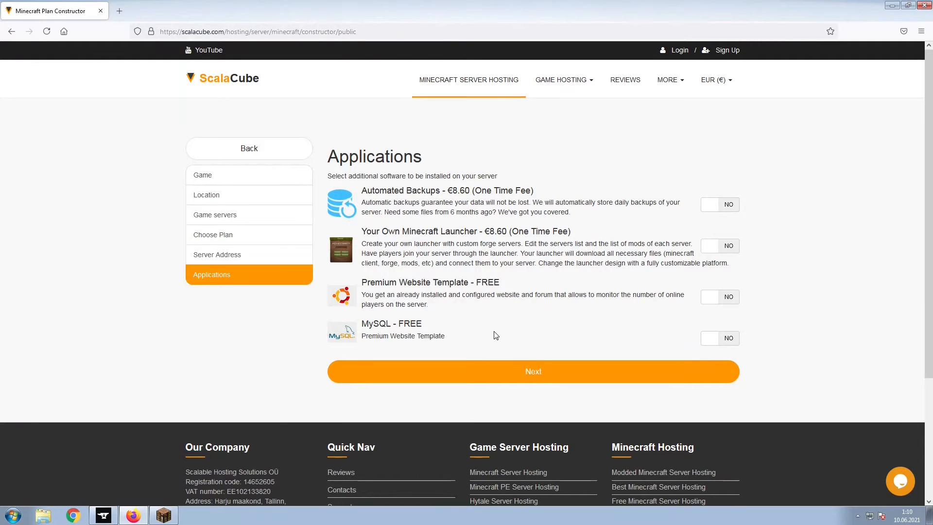
pyautogui.moveTo(505, 375)
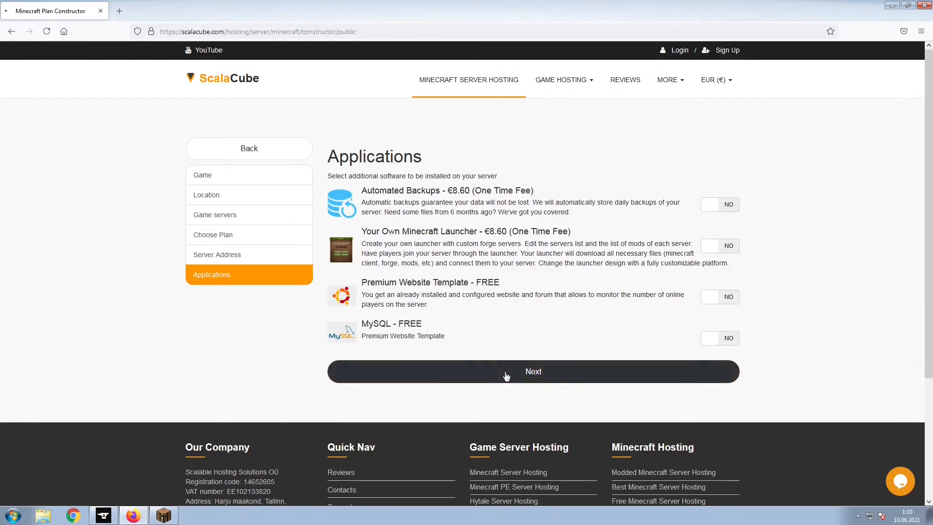
pyautogui.click(533, 371)
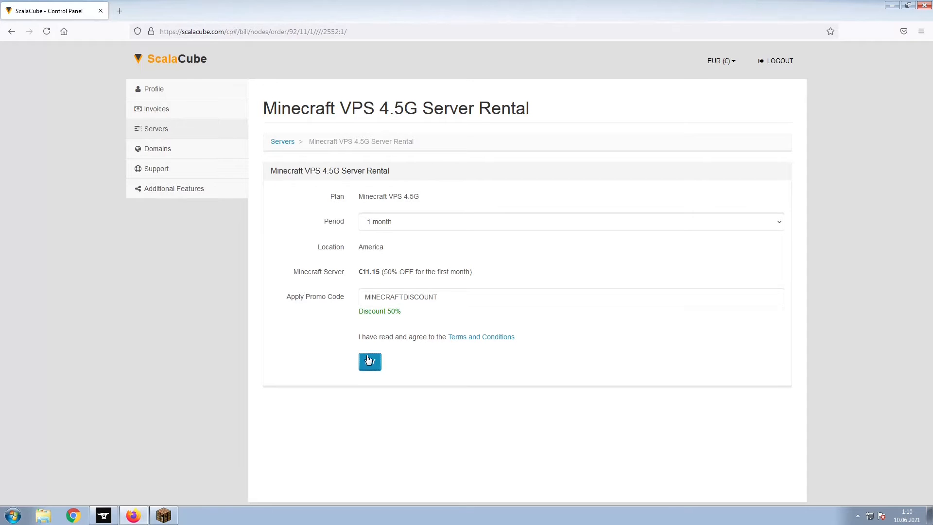
# Place the Minecraft VPS 4.5G order and go to the Botania Skyblock server's management page.
pyautogui.click(370, 362)
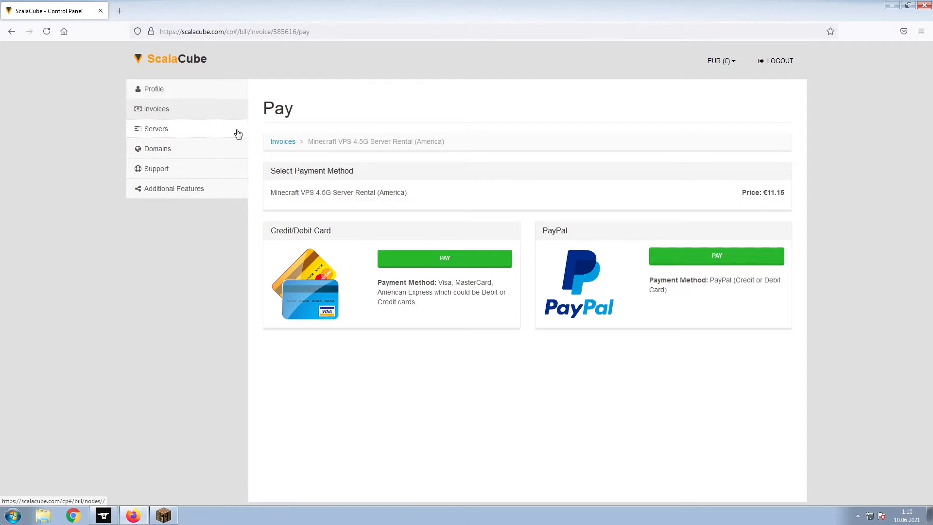
pyautogui.click(156, 129)
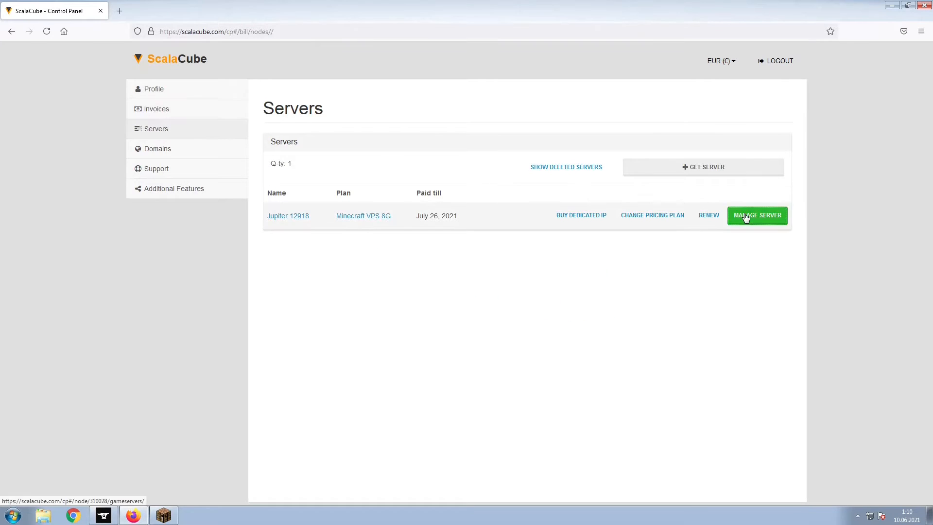
pyautogui.click(757, 215)
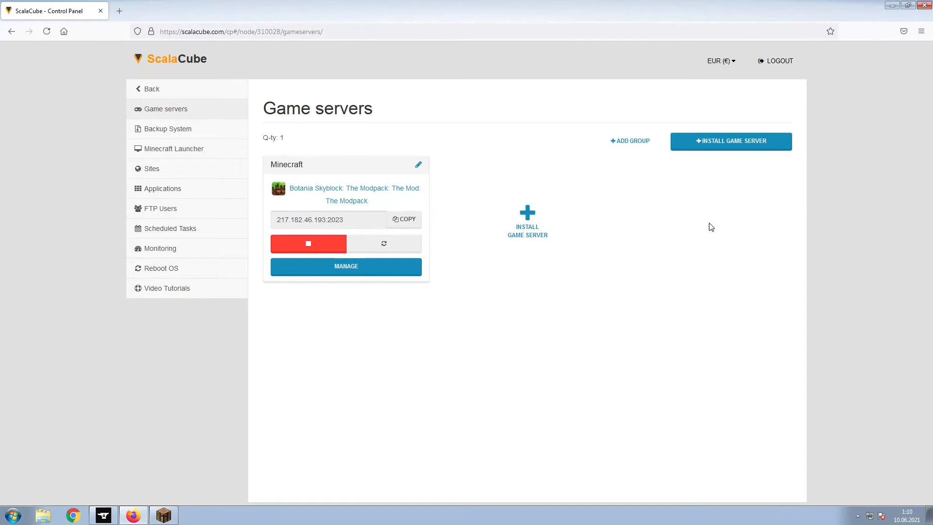
pyautogui.click(345, 267)
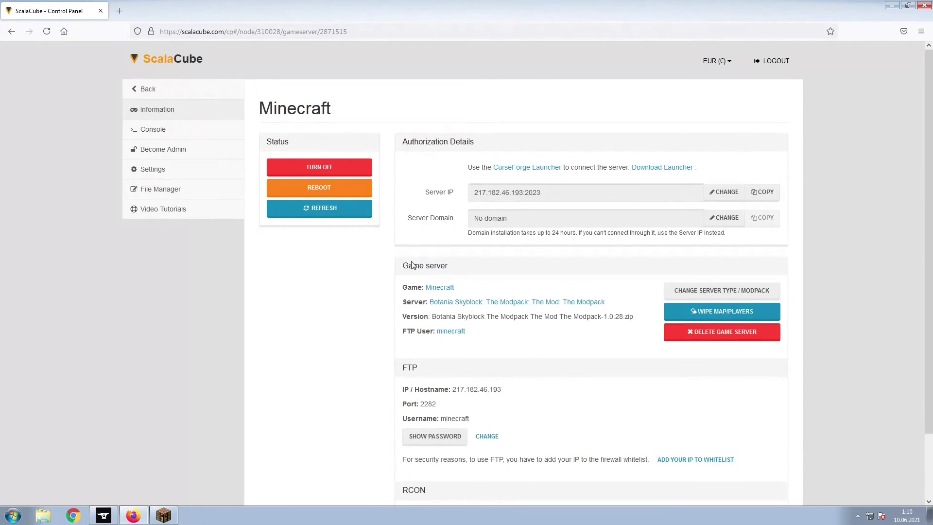
pyautogui.moveTo(799, 204)
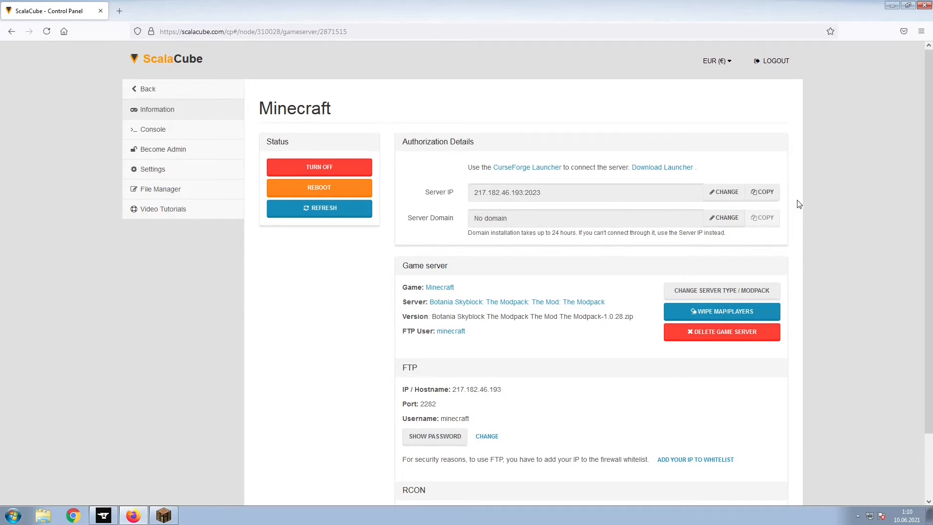
pyautogui.moveTo(791, 202)
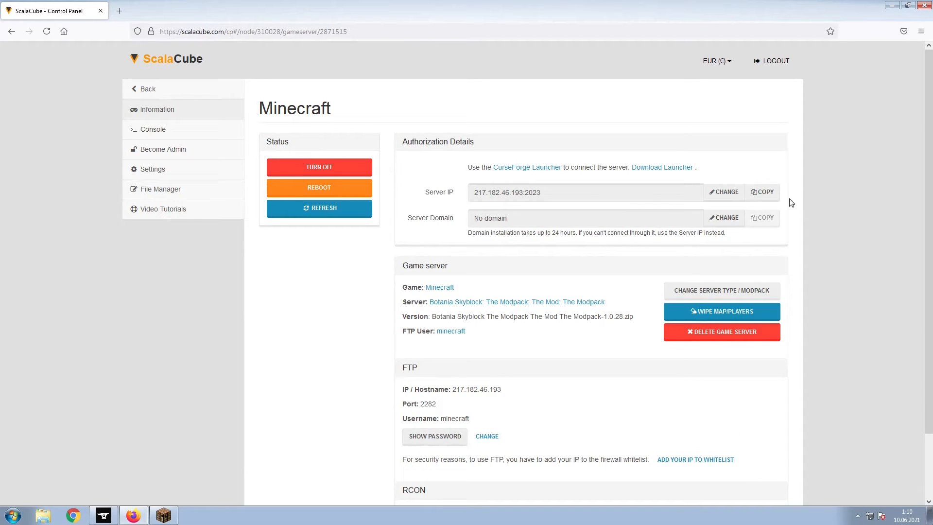
# Select the server's full IP address and port in Authorization Details.
pyautogui.tripleClick(586, 193)
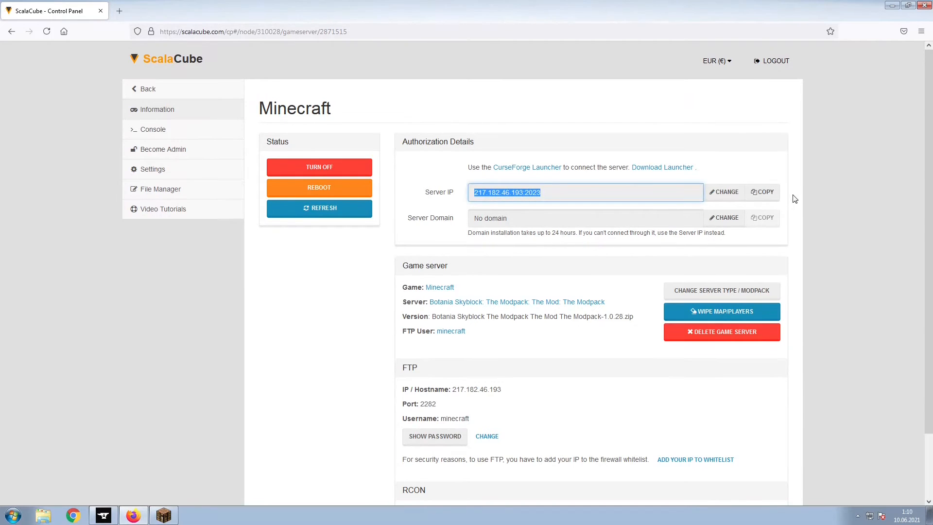